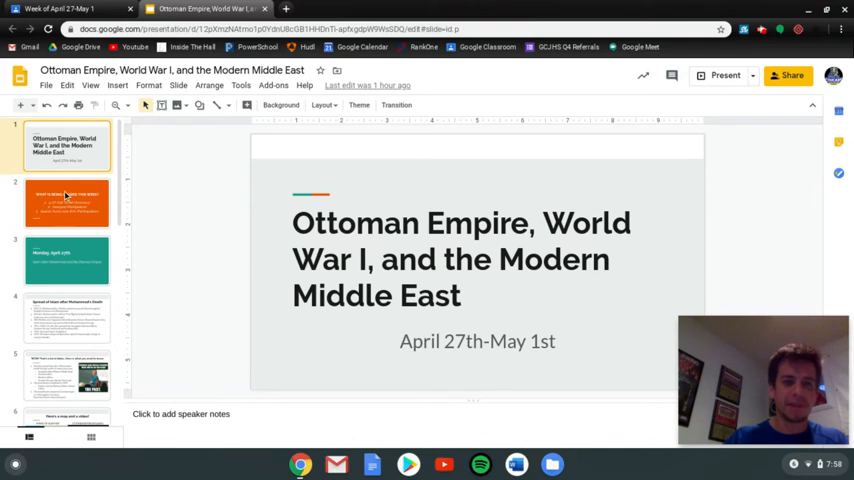
Display the orange slide directing students to the Ottoman Empire 4/27 Exit Ticket on Google Classroom.
scroll(down, 3)
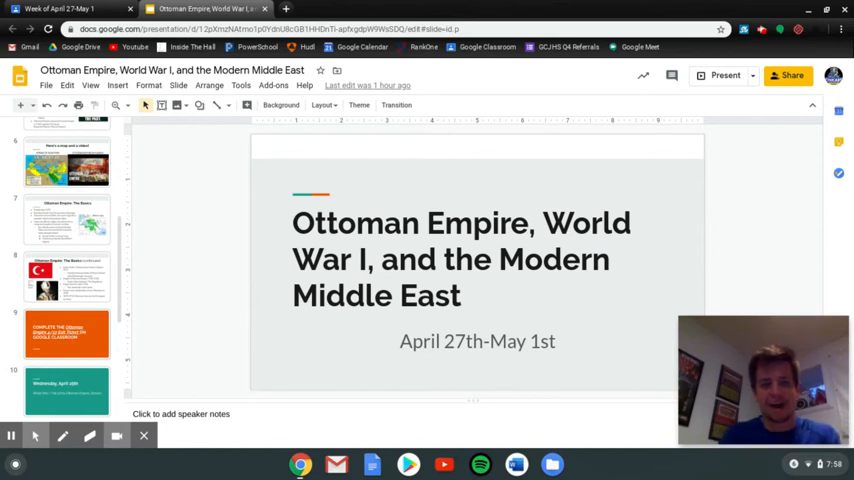
click(68, 332)
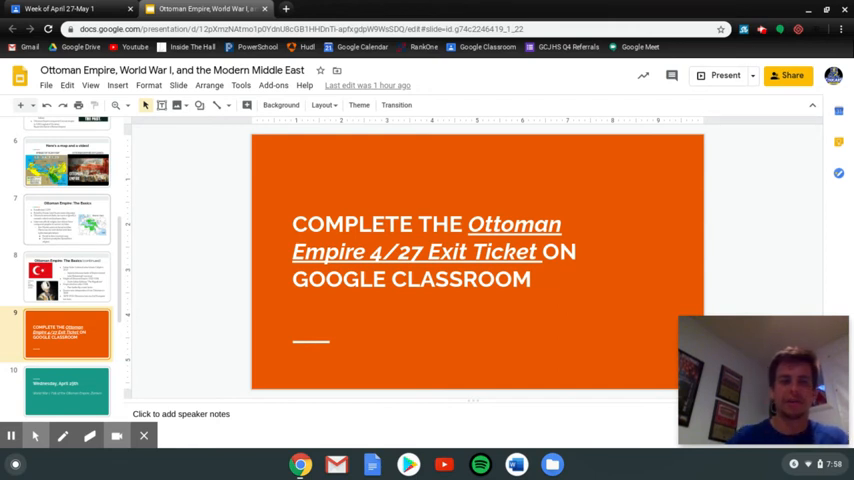
scroll(down, 3)
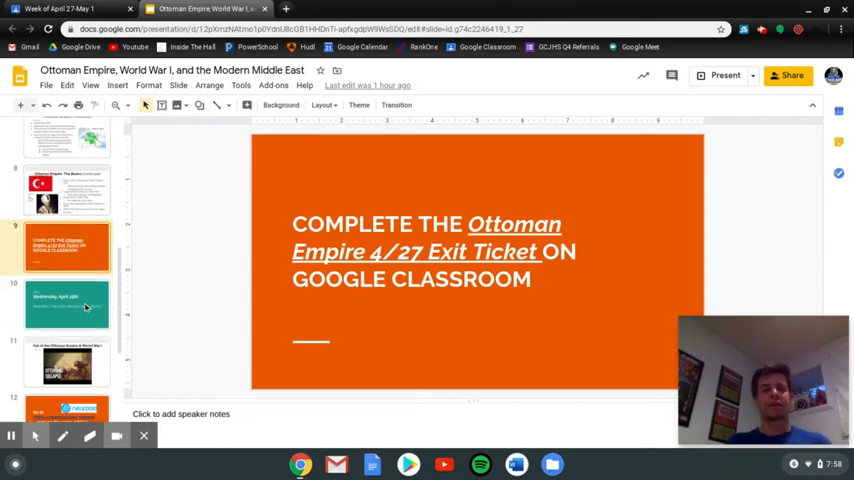
Show the Wednesday, April 29th World War I slide, then the nearpod.com/student slide with join code AQGHJ.
click(68, 304)
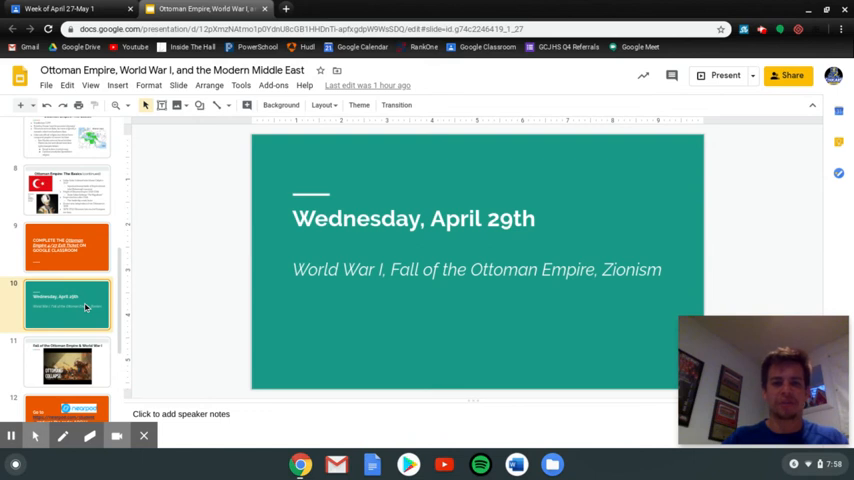
scroll(down, 3)
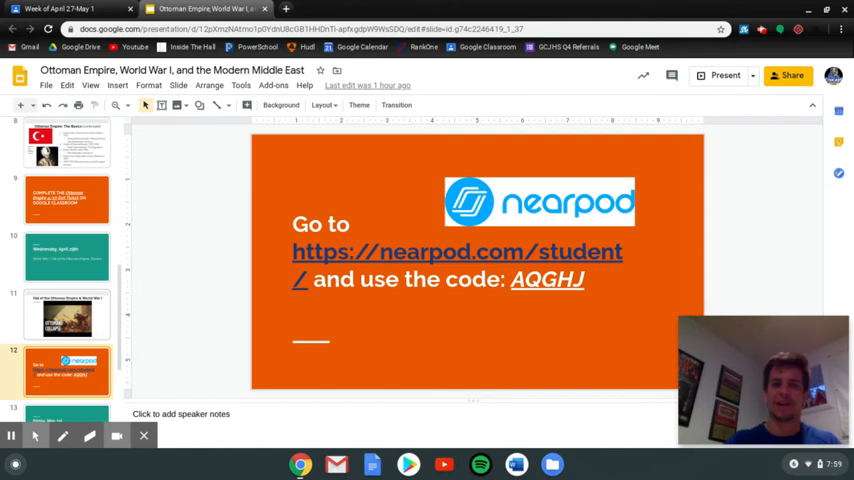
scroll(down, 3)
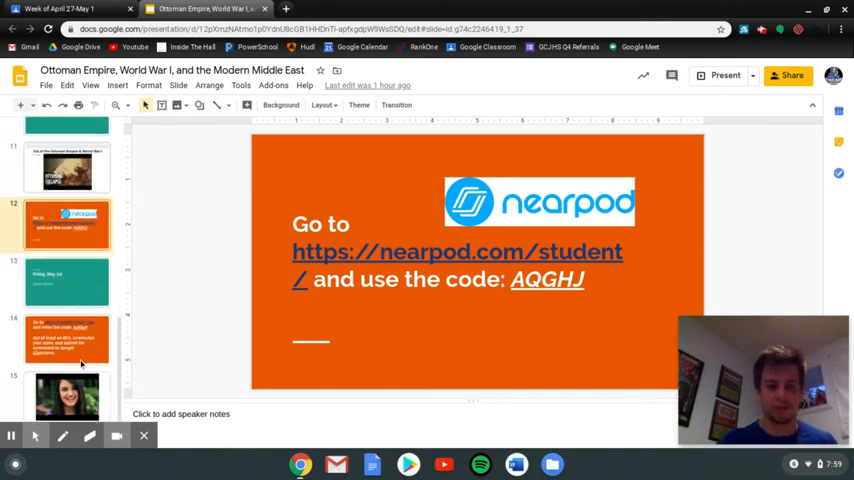
Show the Quizizz slide with join code 546940 and the 80% score screenshot instructions.
click(68, 340)
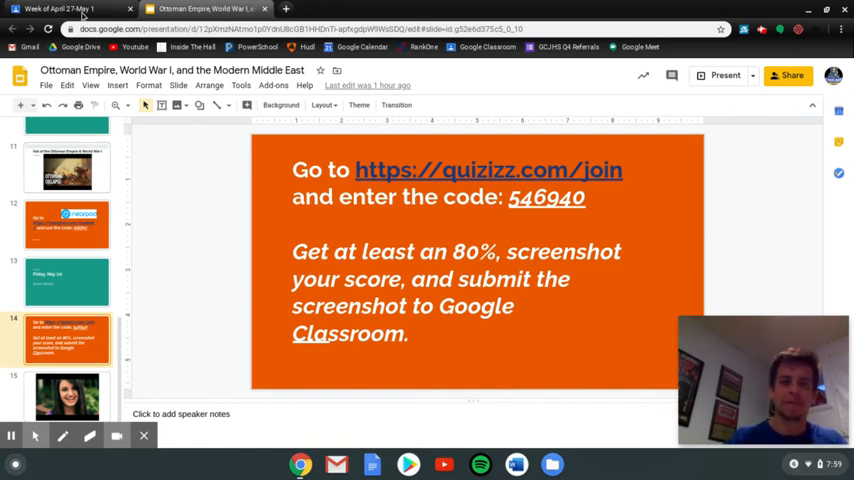
mouse_move(60, 8)
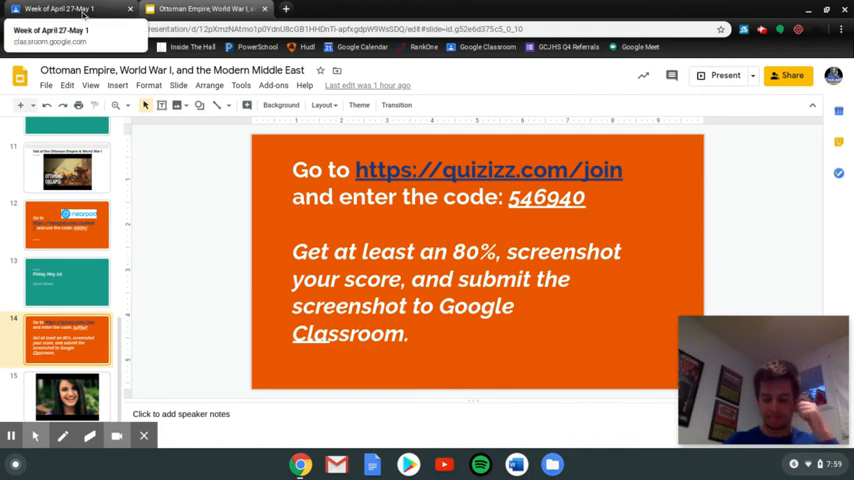
Switch to the Google Classroom Week of April 27-May 1 post with its schedule and attached lesson files.
click(190, 8)
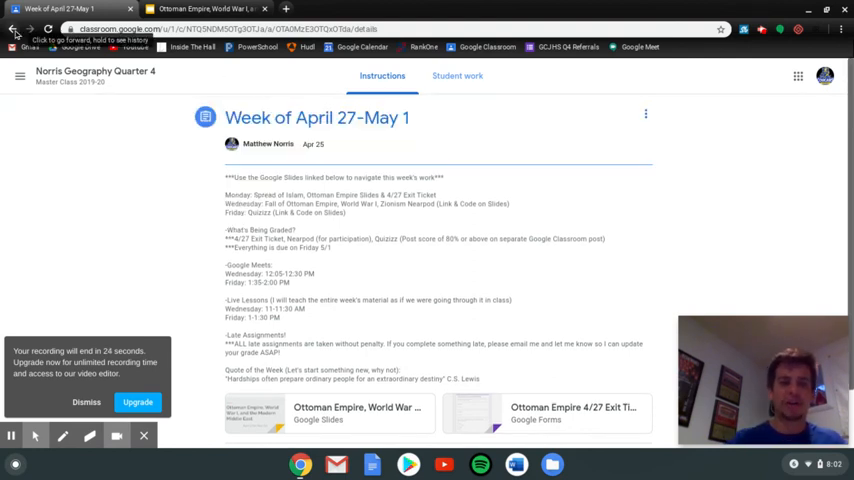
View the Norris Geography Quarter 4 stream with its banner, class code and the Masked Teacher Contest post.
click(460, 76)
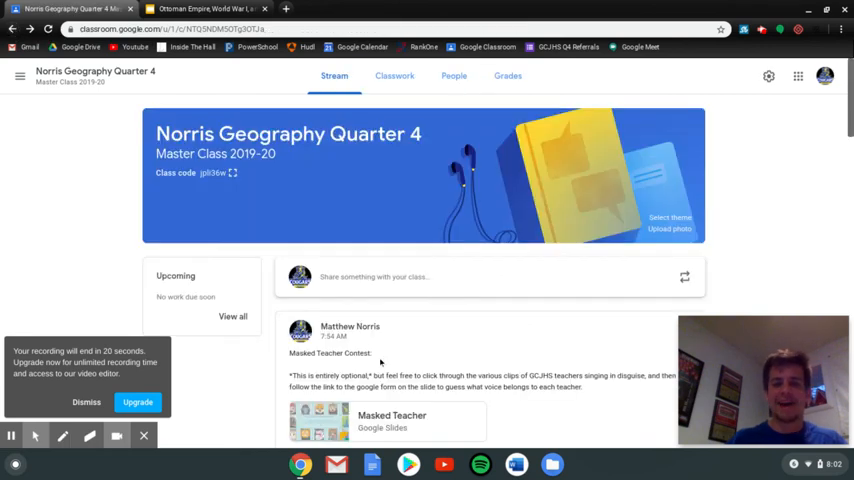
scroll(down, 3)
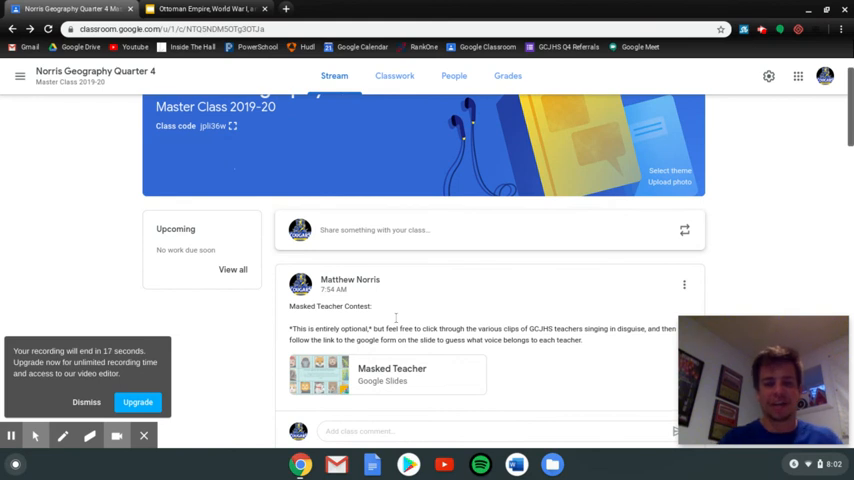